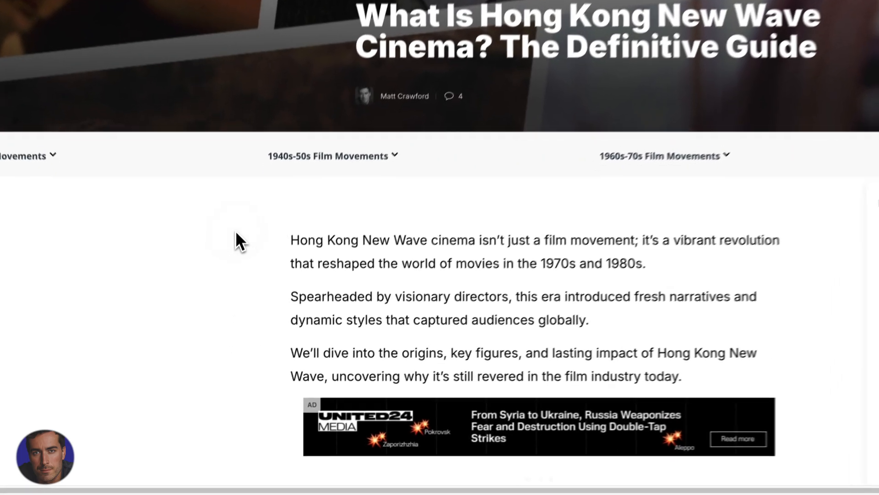
Step: Reach Chrome's System settings page showing the graphics acceleration toggle
scroll("up", 3)
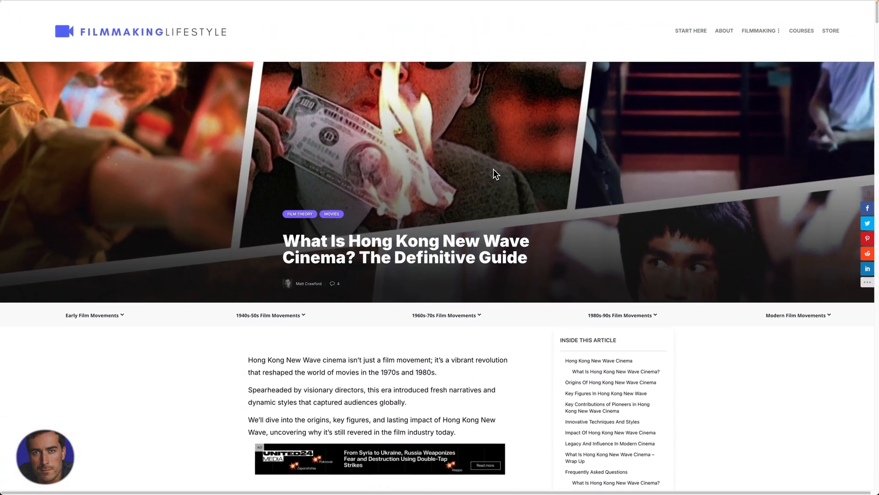
mouse_move(539, 91)
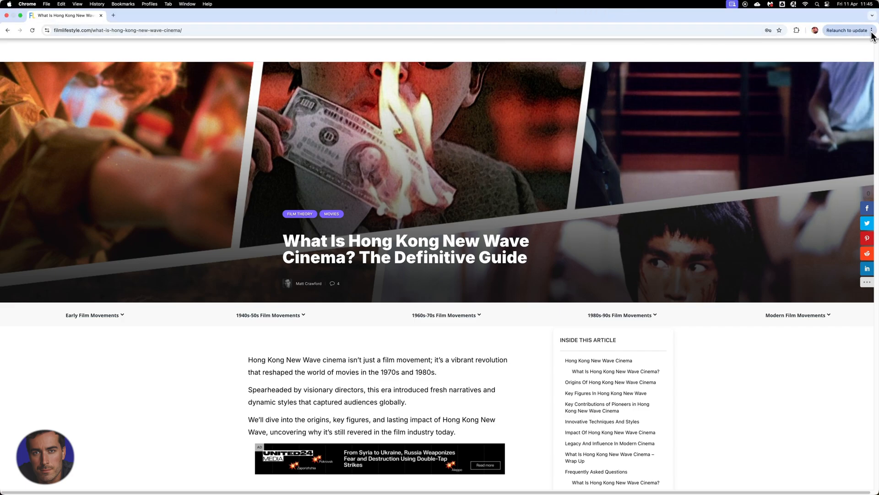
mouse_move(872, 30)
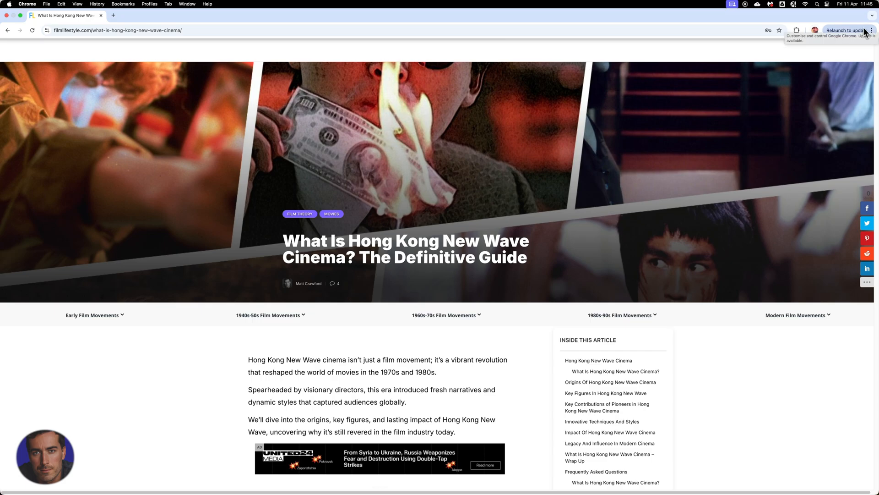
mouse_move(873, 35)
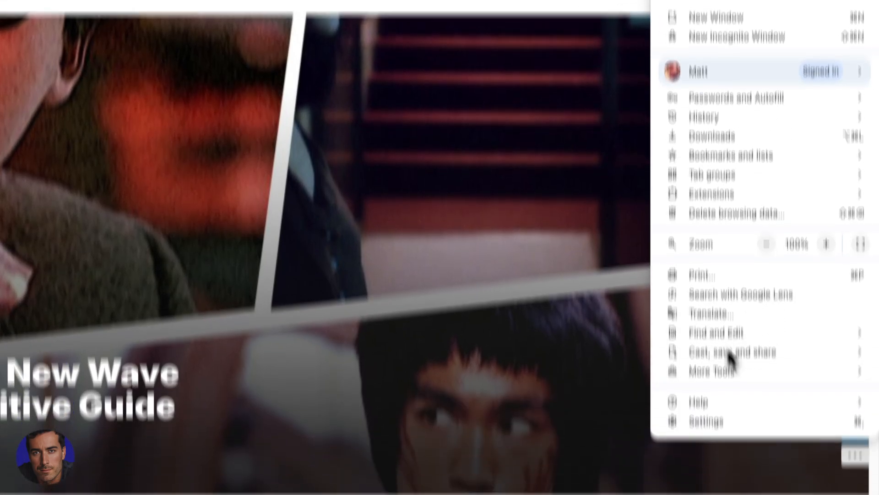
left_click(706, 422)
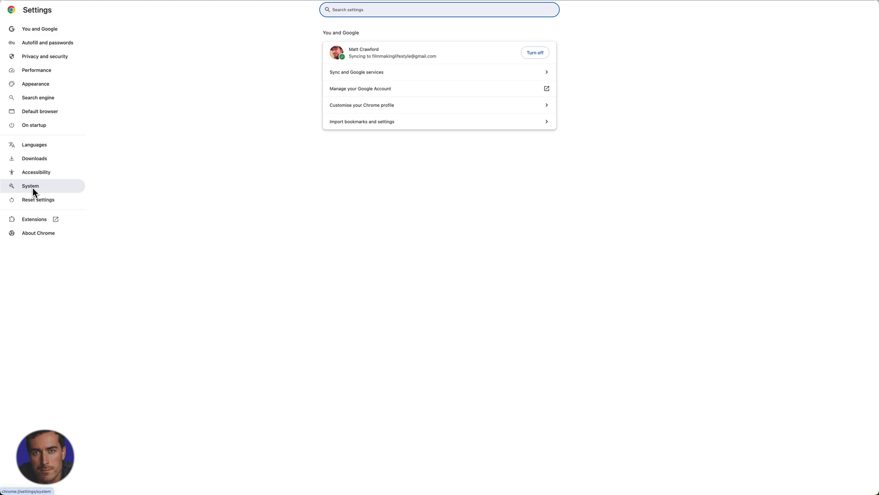
left_click(31, 186)
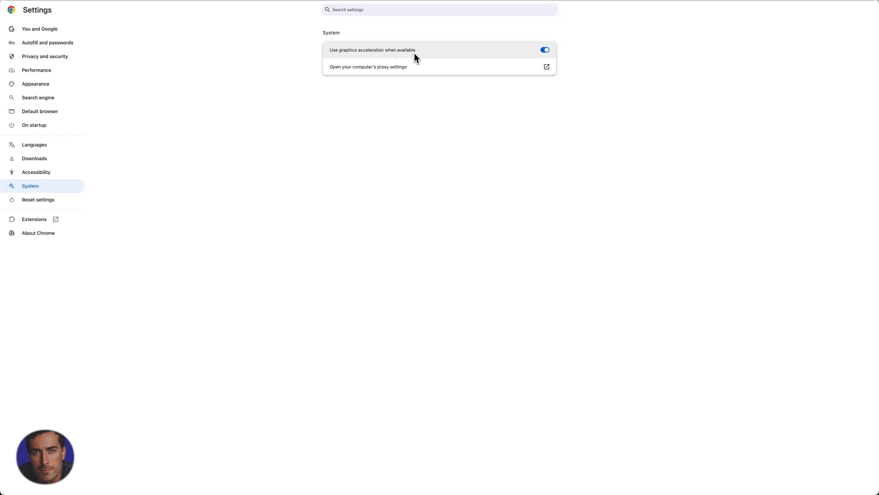
mouse_move(416, 58)
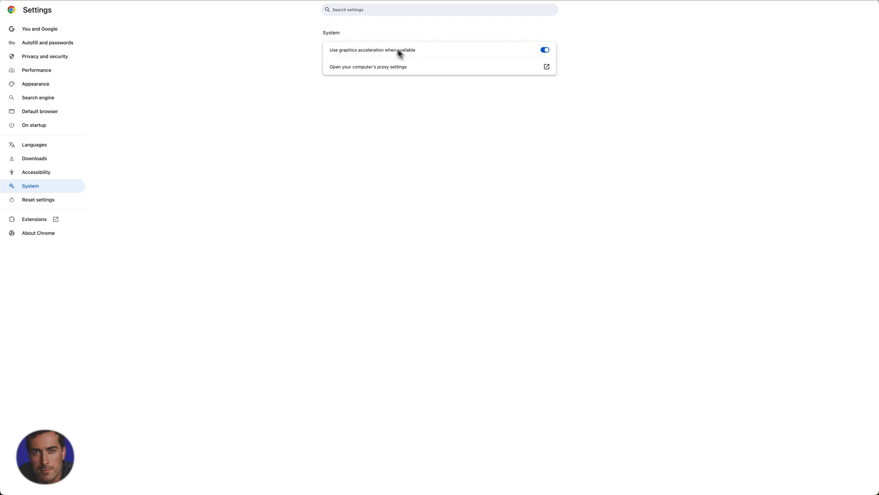
mouse_move(368, 55)
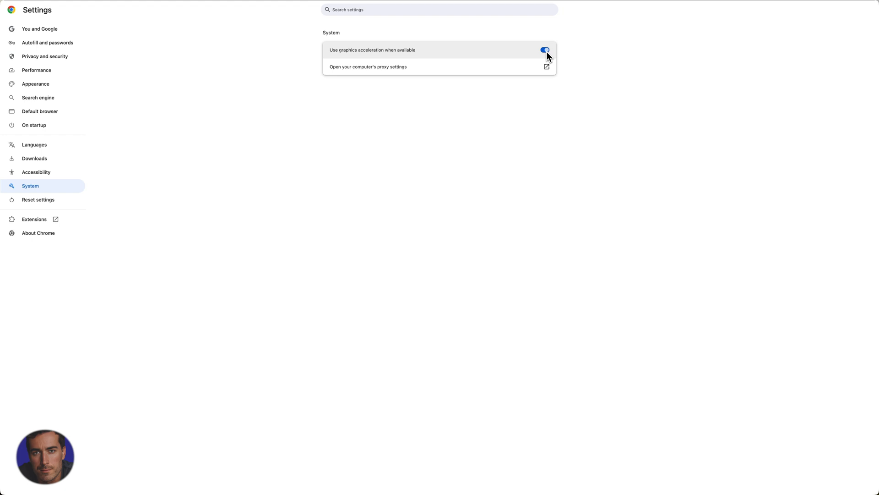
mouse_move(410, 57)
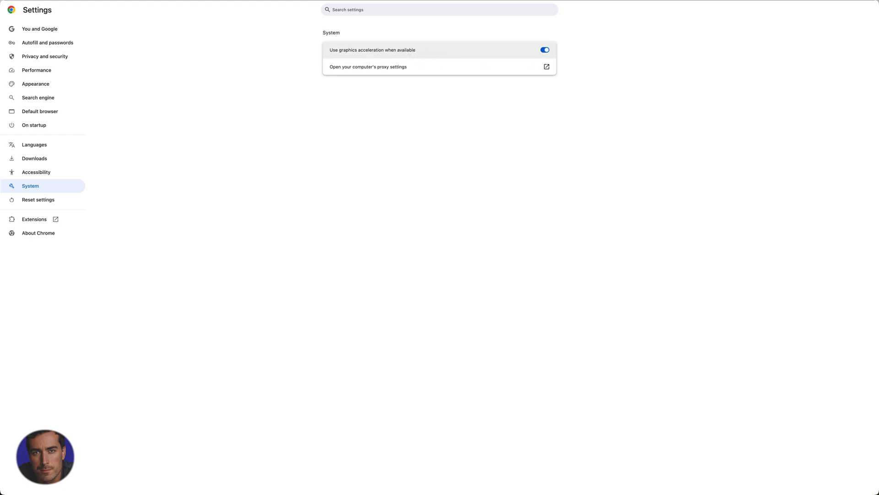
mouse_move(556, 64)
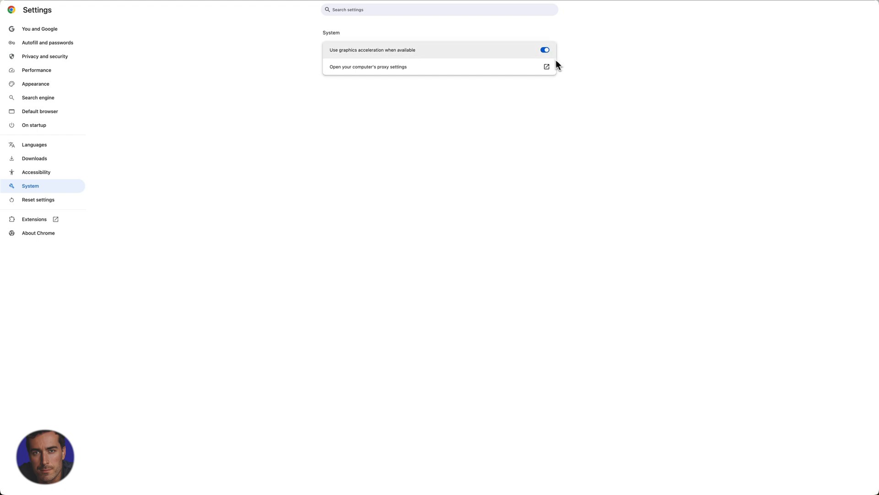
left_click(544, 50)
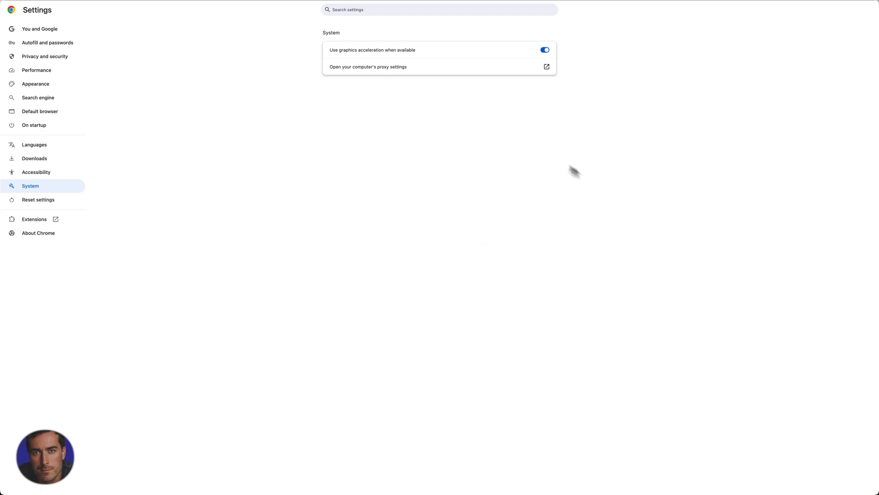
mouse_move(516, 131)
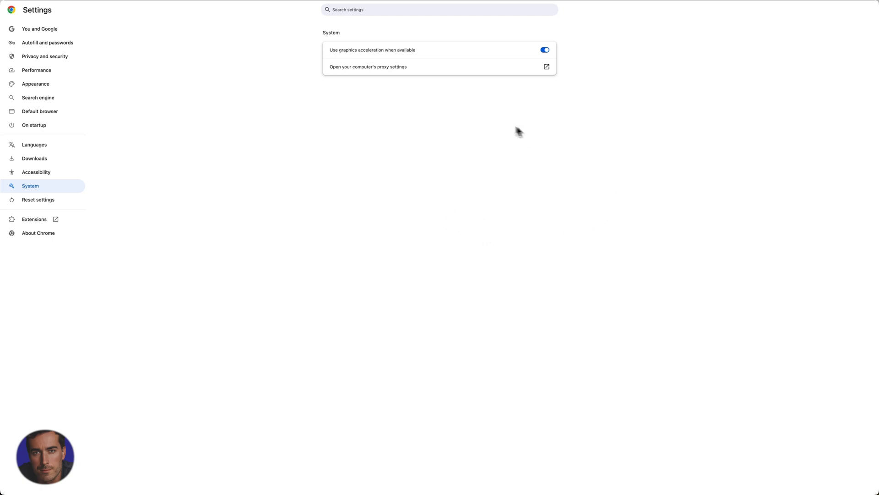
mouse_move(406, 82)
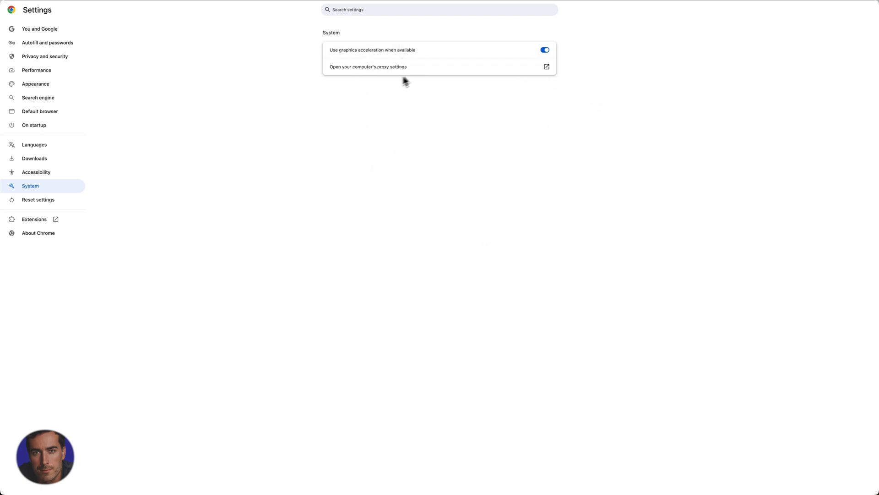
mouse_move(370, 141)
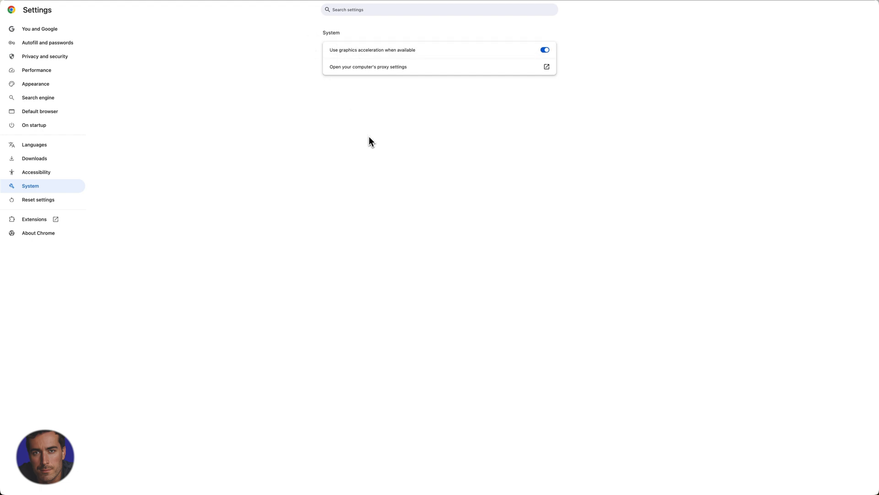